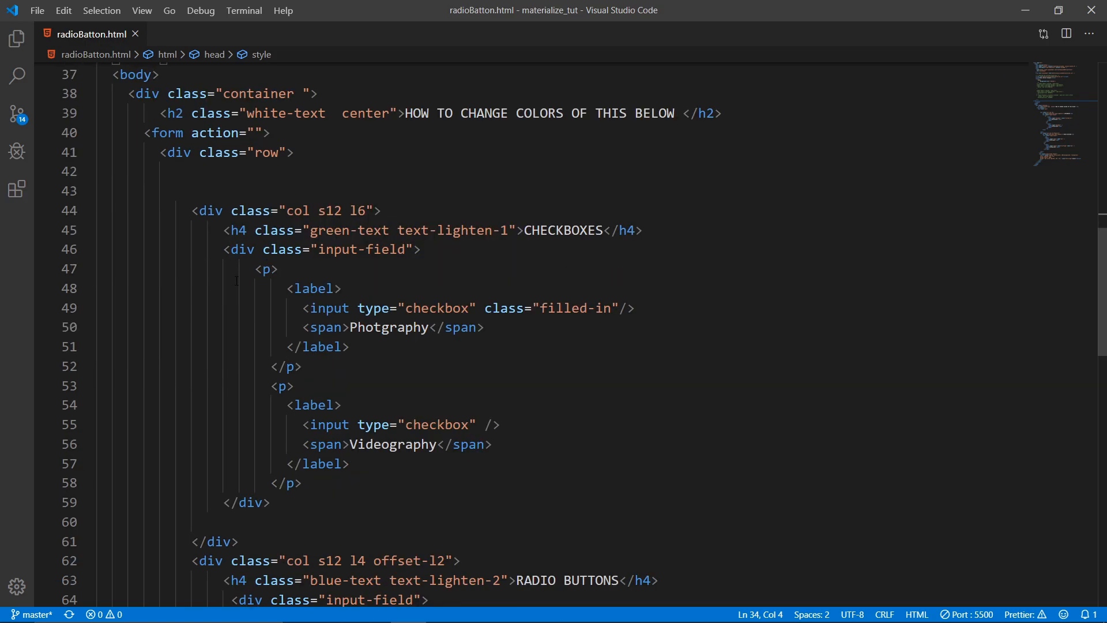
Review the checkbox input-field markup in the editor and switch to the Chrome page.
{"action": "left_click_drag", "start_coordinate": [222, 249], "coordinate": [270, 502]}
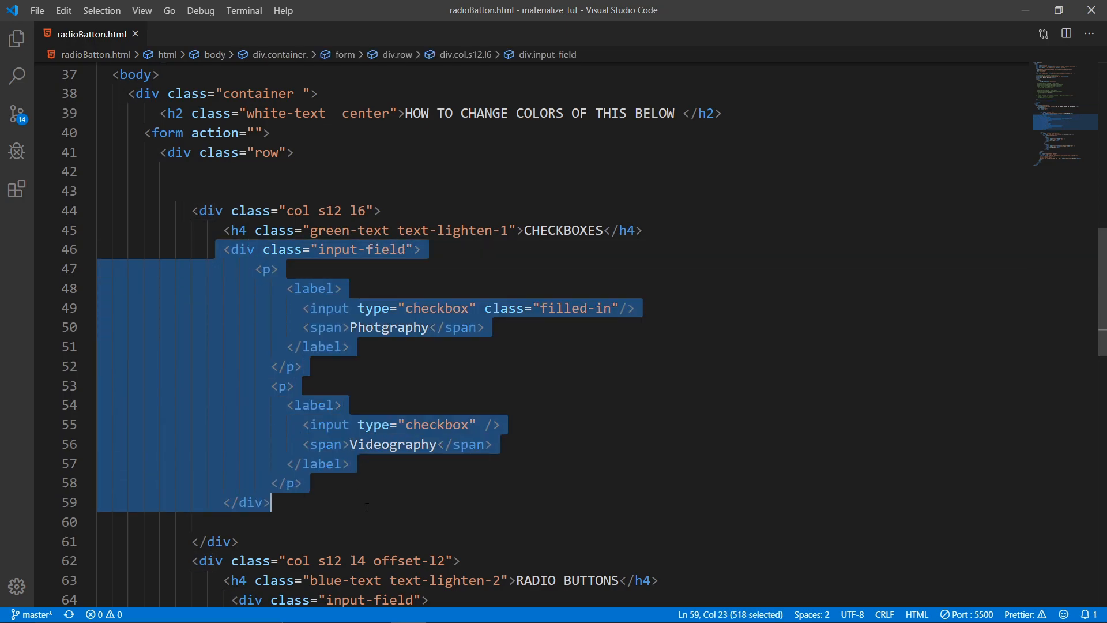
{"action": "left_click", "coordinate": [291, 367]}
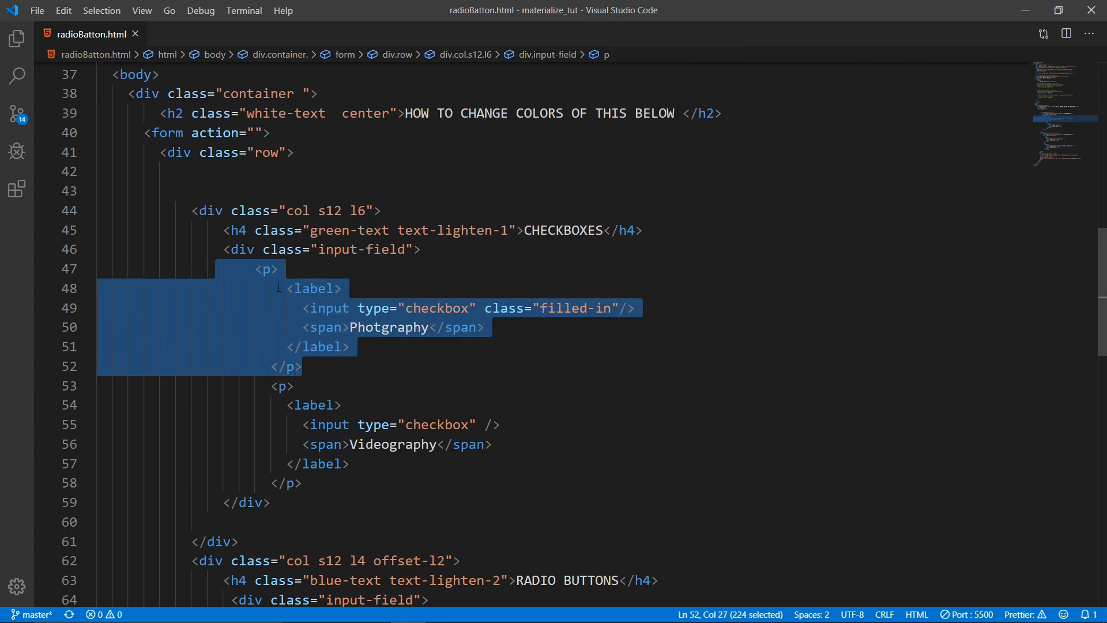
{"action": "left_click", "coordinate": [350, 346]}
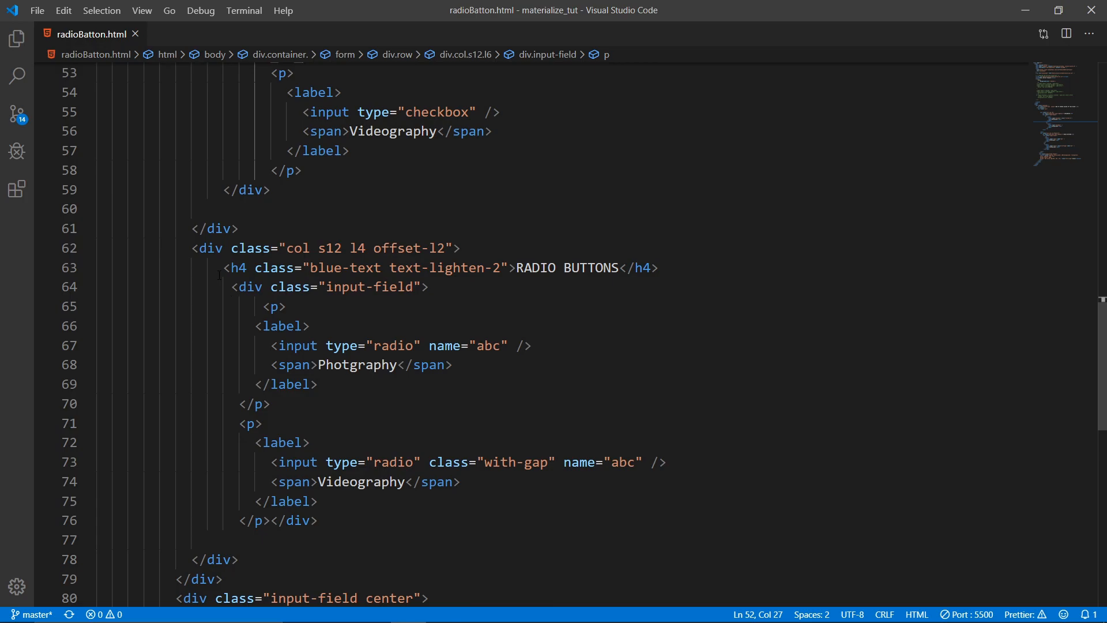
{"action": "left_click", "coordinate": [370, 608]}
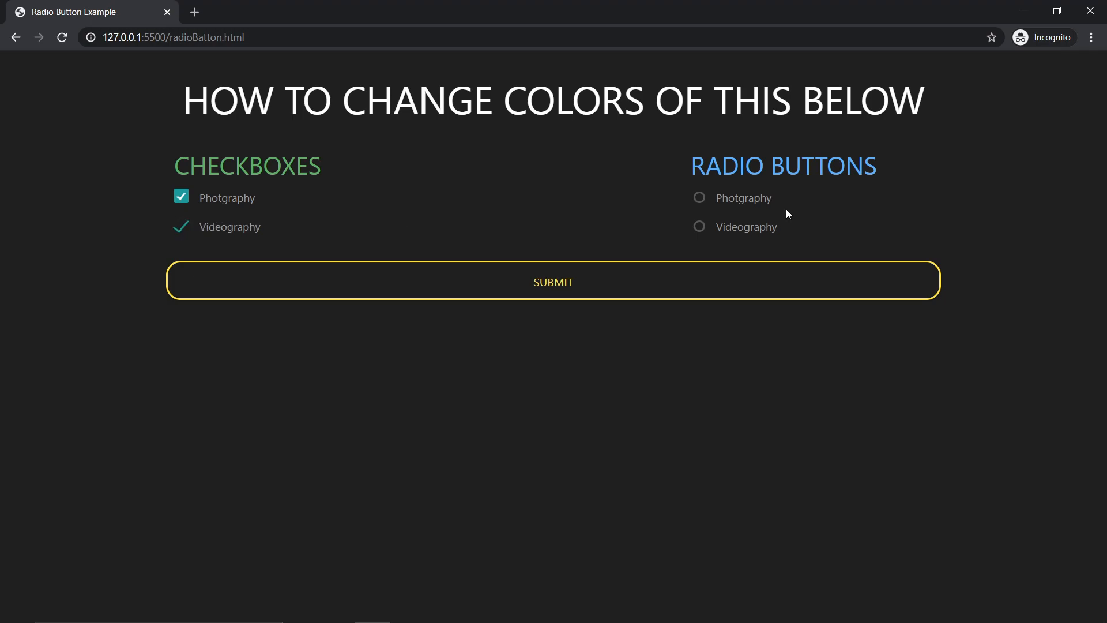
Check the Photgraphy and Videography radio options to see the default teal fill.
{"action": "left_click", "coordinate": [699, 197]}
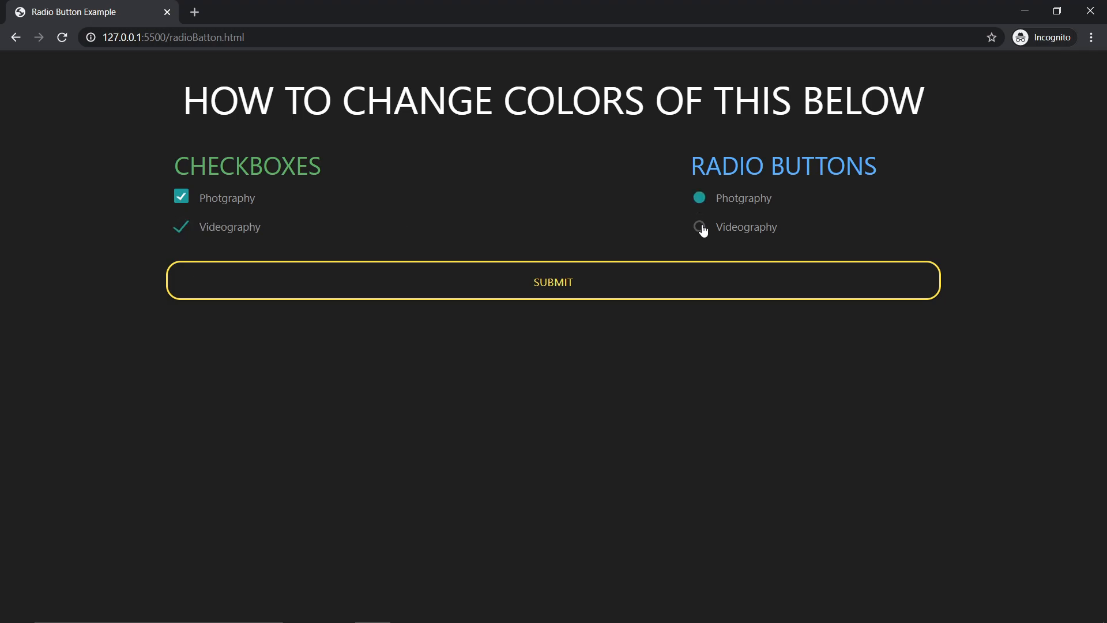
{"action": "left_click", "coordinate": [699, 228]}
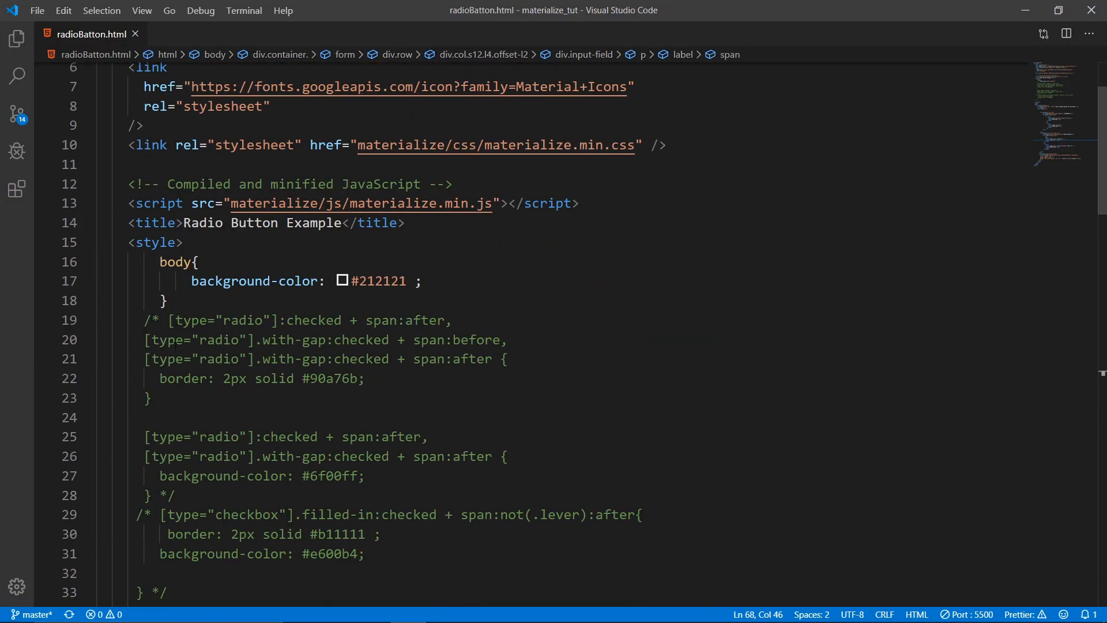
Activate the [type="radio"]:checked rules with #ff1e00 border and #ff0000 background, then save.
{"action": "left_click_drag", "start_coordinate": [141, 320], "coordinate": [164, 495]}
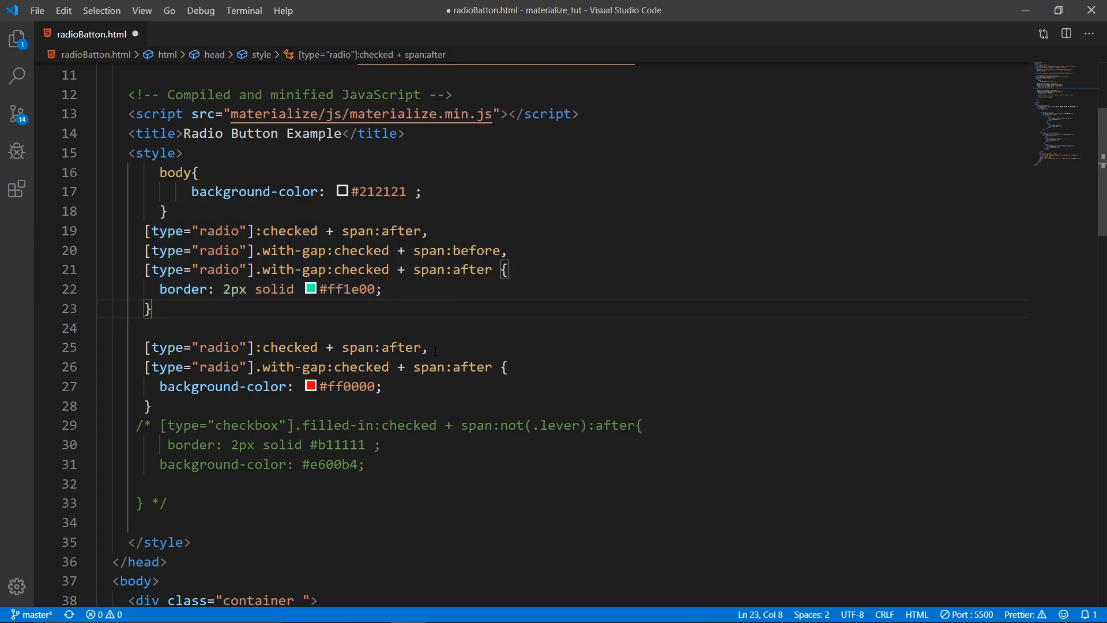
{"action": "key", "text": "ctrl+s"}
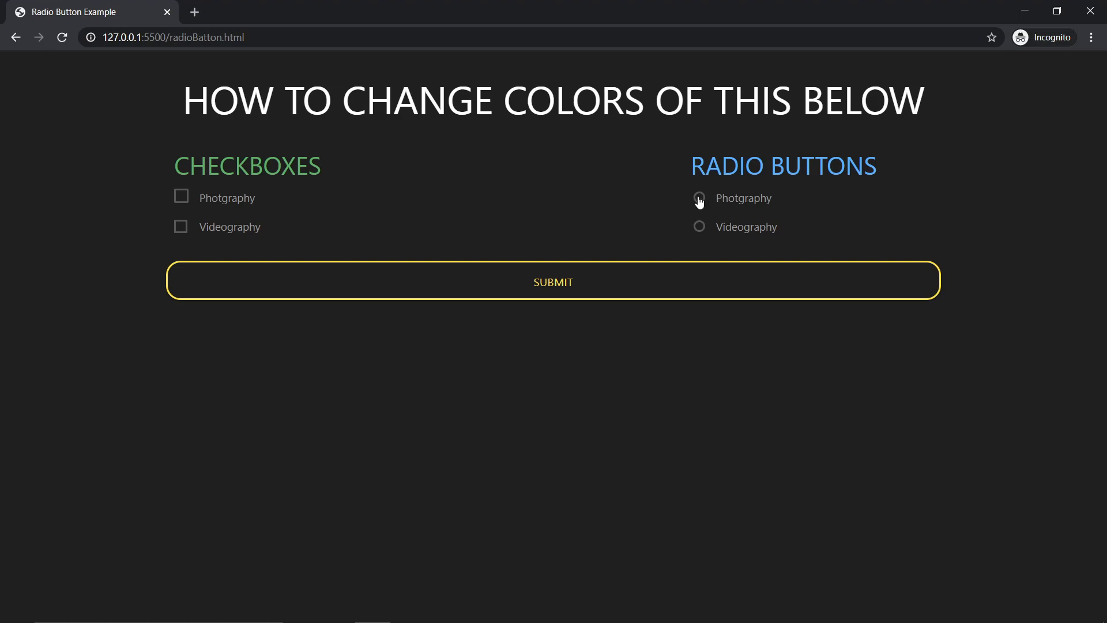
Check the Videography and Photgraphy radio options to confirm the red fill, then return to the editor.
{"action": "left_click", "coordinate": [699, 226]}
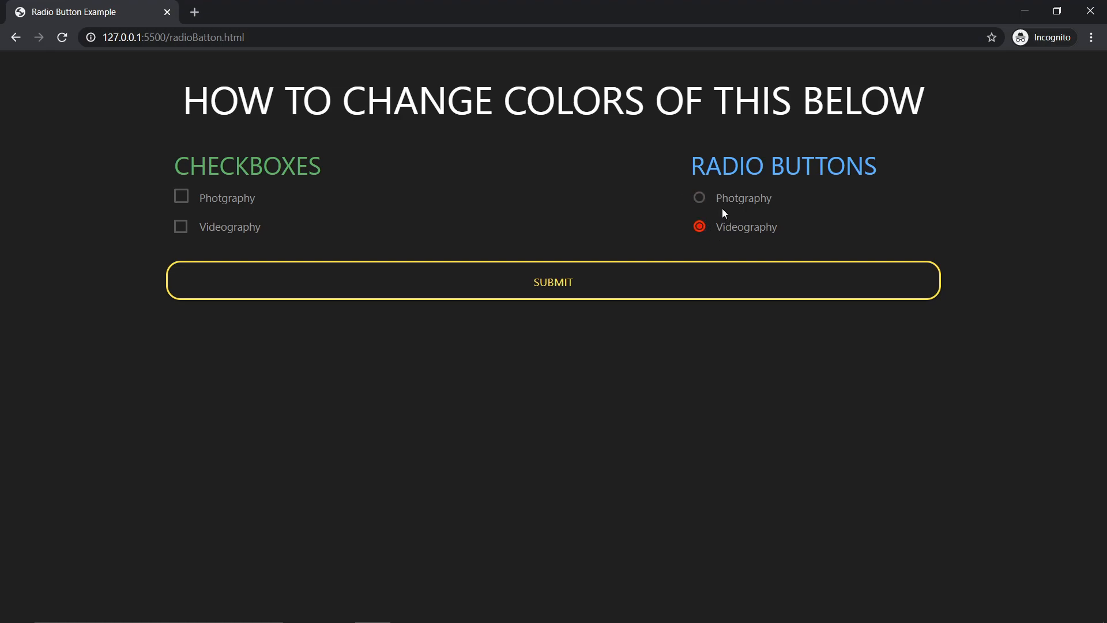
{"action": "left_click", "coordinate": [699, 197]}
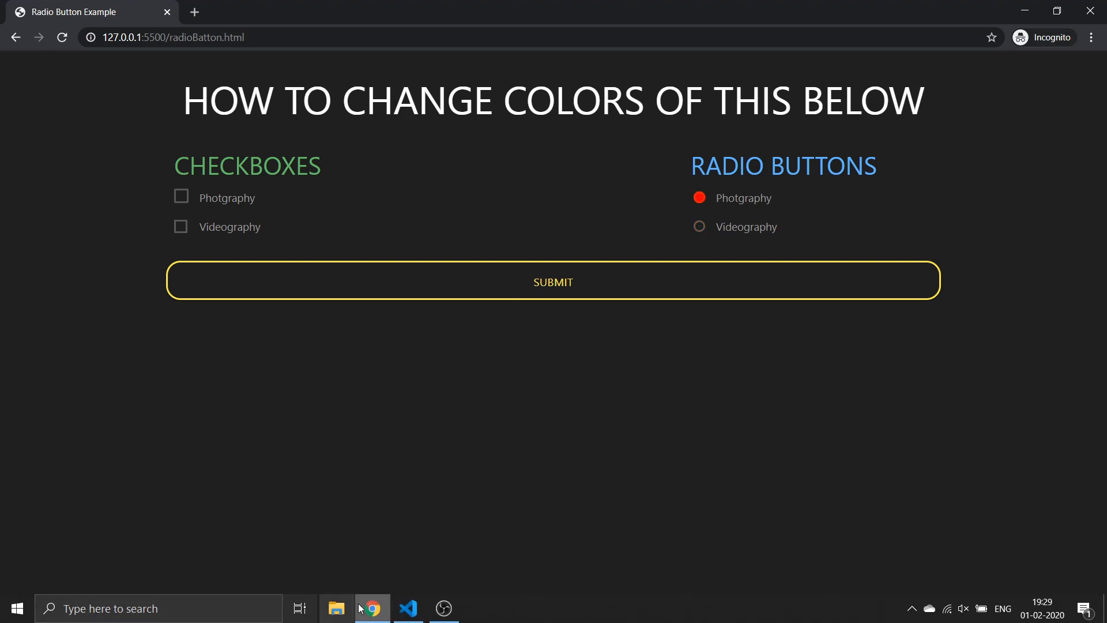
{"action": "left_click", "coordinate": [406, 607]}
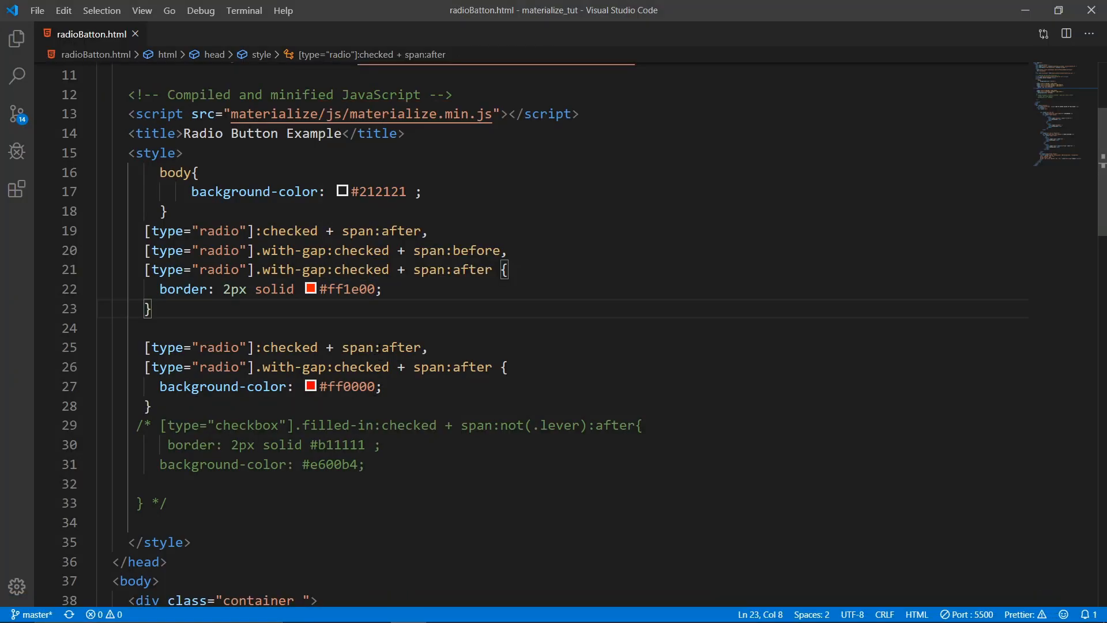
Activate the [type="checkbox"].filled-in:checked rule with #b11111 border and #e600b4 background and verify the filled-in class on the first checkbox.
{"action": "scroll", "scroll_direction": "down", "scroll_amount": 3}
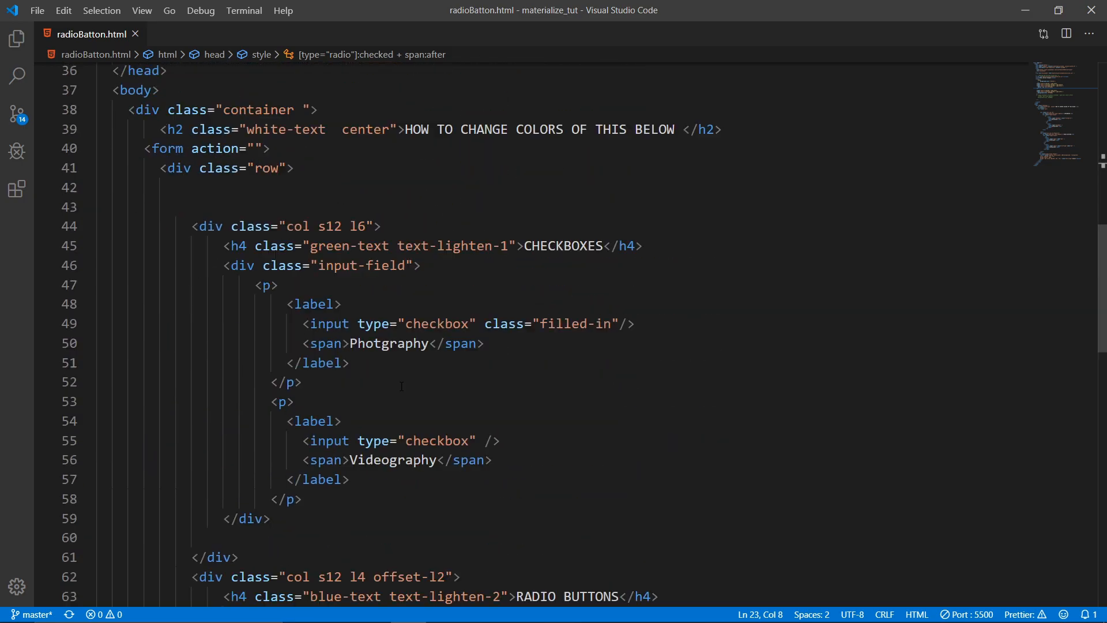
{"action": "scroll", "scroll_direction": "down", "scroll_amount": 3}
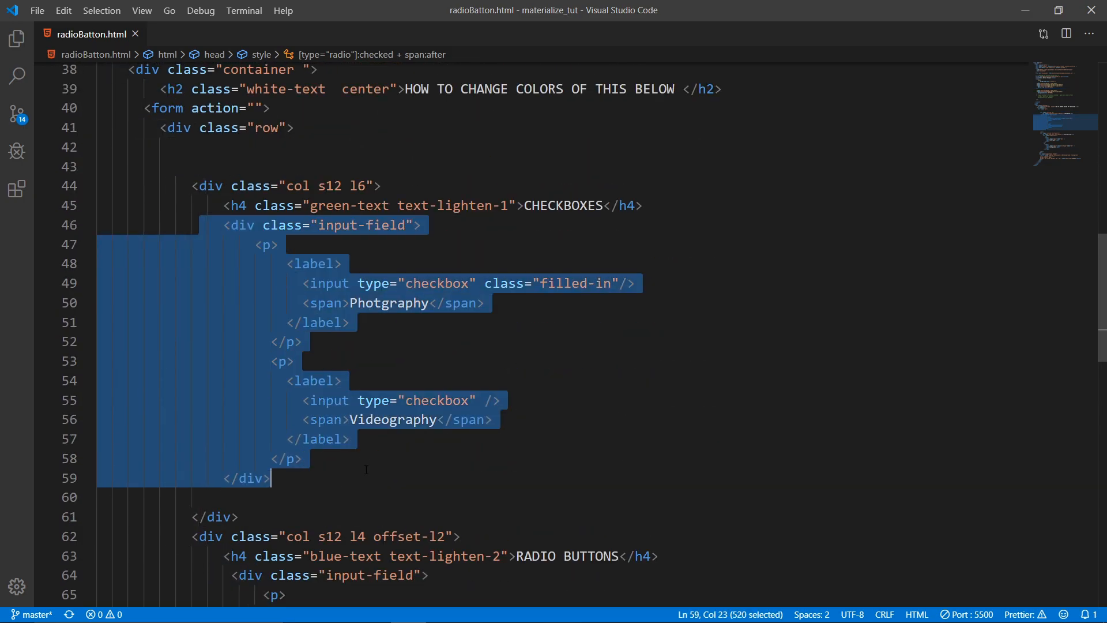
{"action": "scroll", "scroll_direction": "down", "scroll_amount": 3}
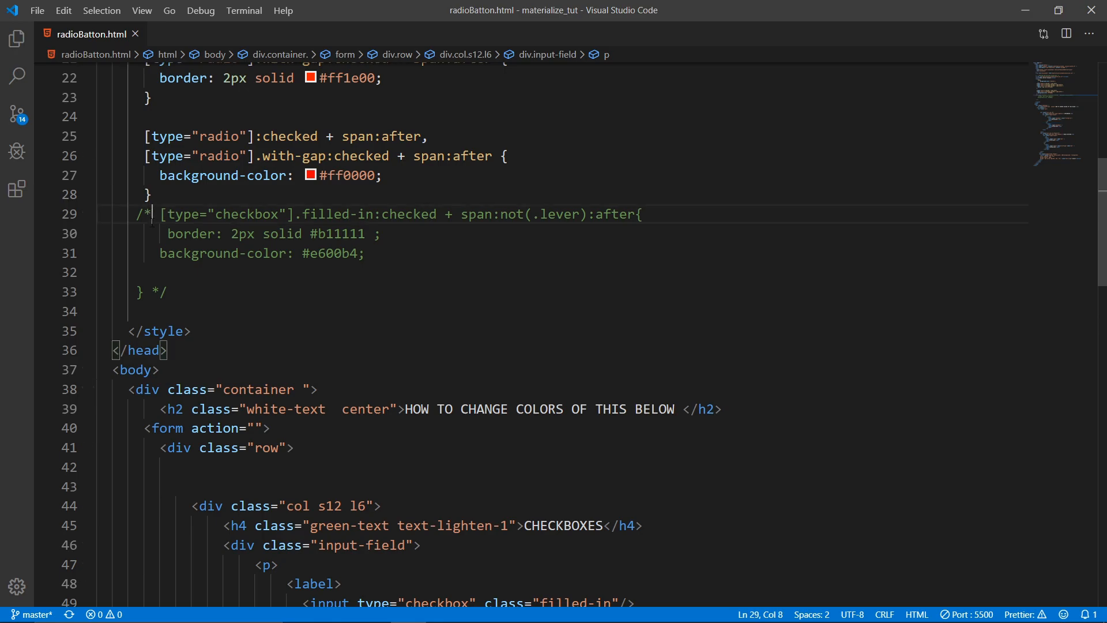
{"action": "left_click_drag", "start_coordinate": [150, 213], "coordinate": [150, 292]}
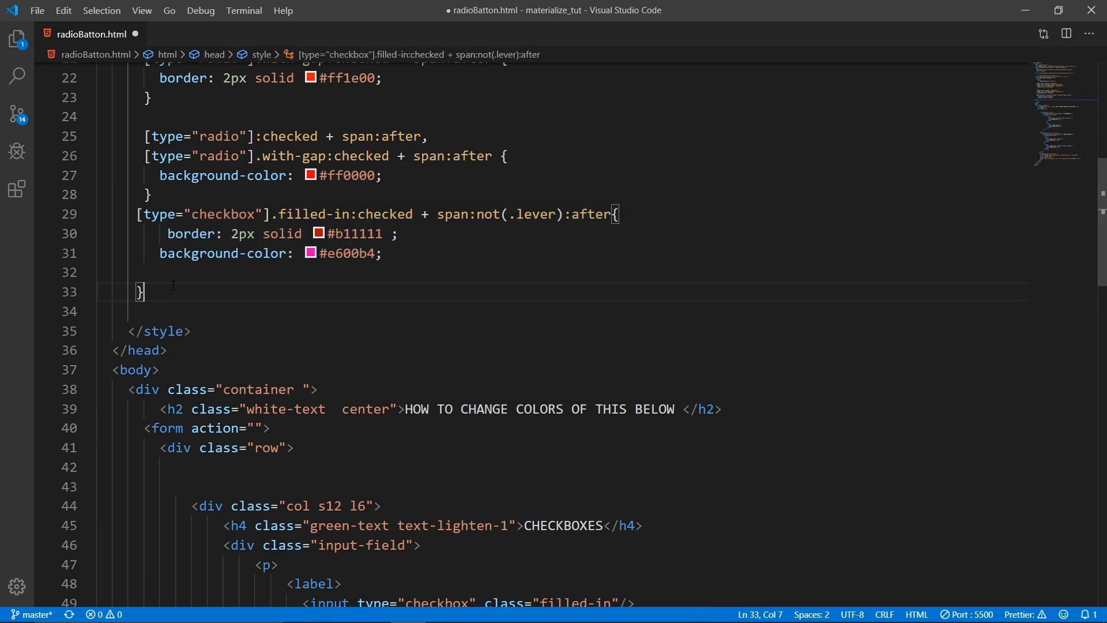
{"action": "scroll", "scroll_direction": "down", "scroll_amount": 3}
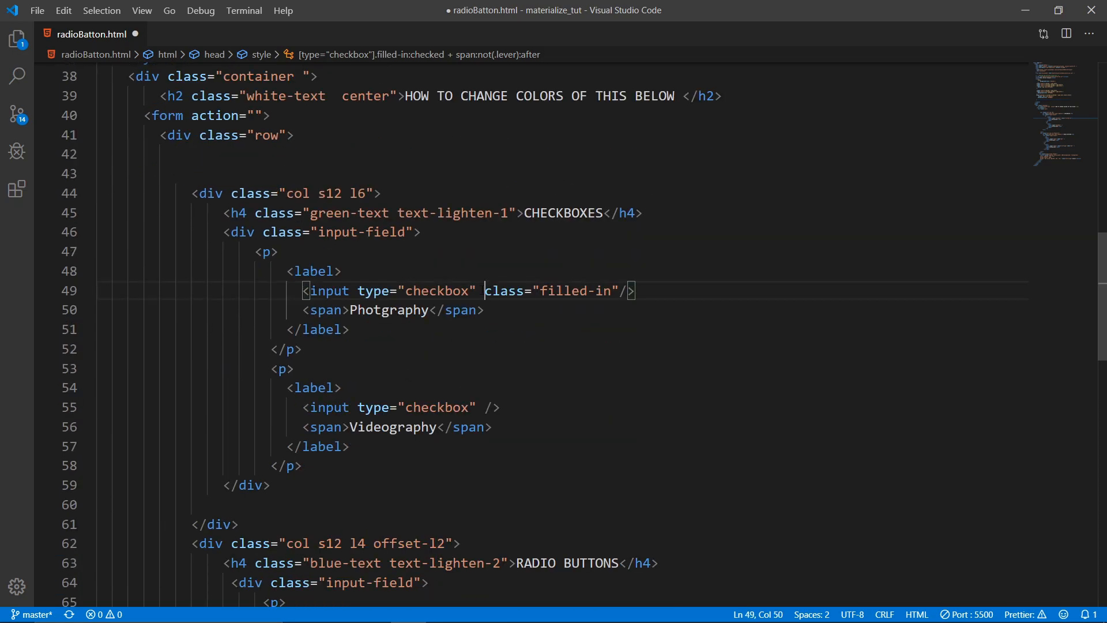
{"action": "left_click_drag", "start_coordinate": [484, 290], "coordinate": [618, 291]}
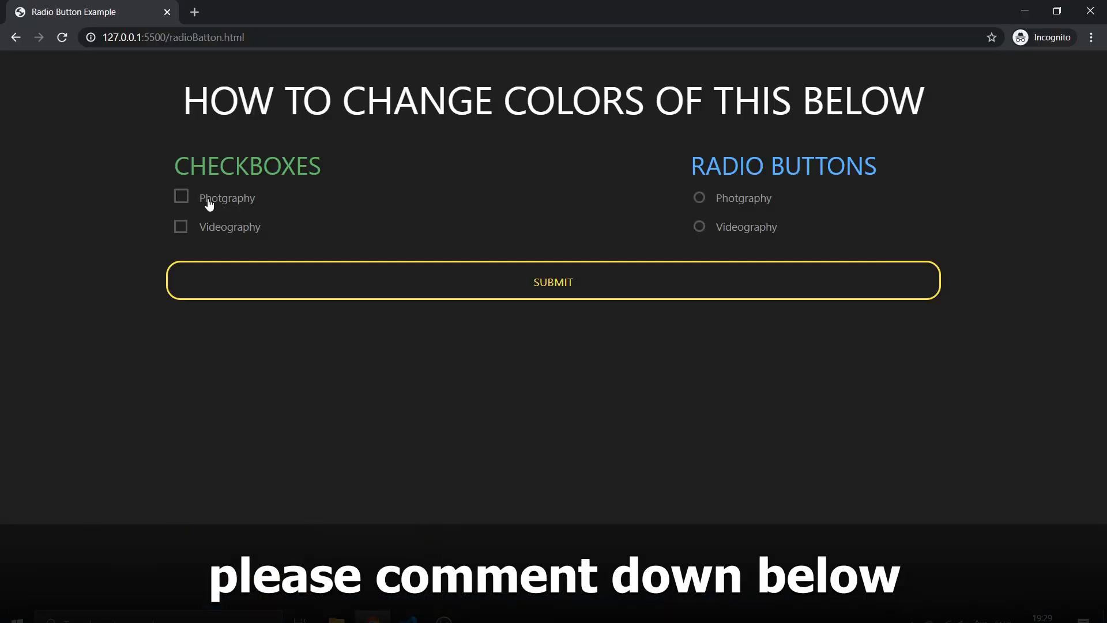
Toggle the Videography and Photgraphy checkboxes to confirm the filled-in Photgraphy box fills magenta.
{"action": "left_click", "coordinate": [181, 226]}
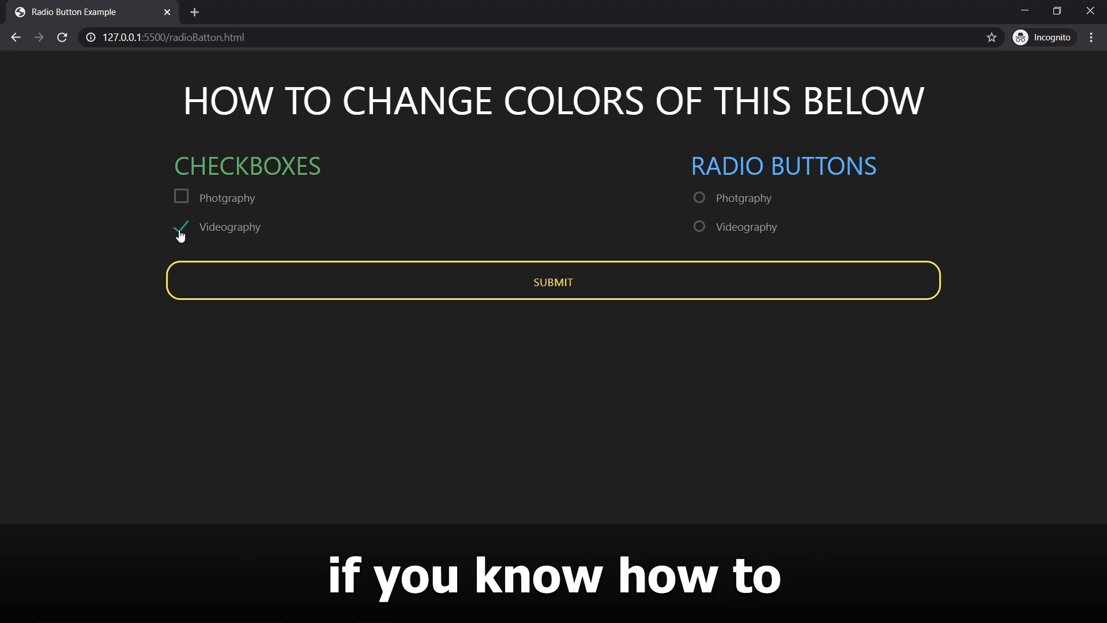
{"action": "left_click", "coordinate": [181, 227]}
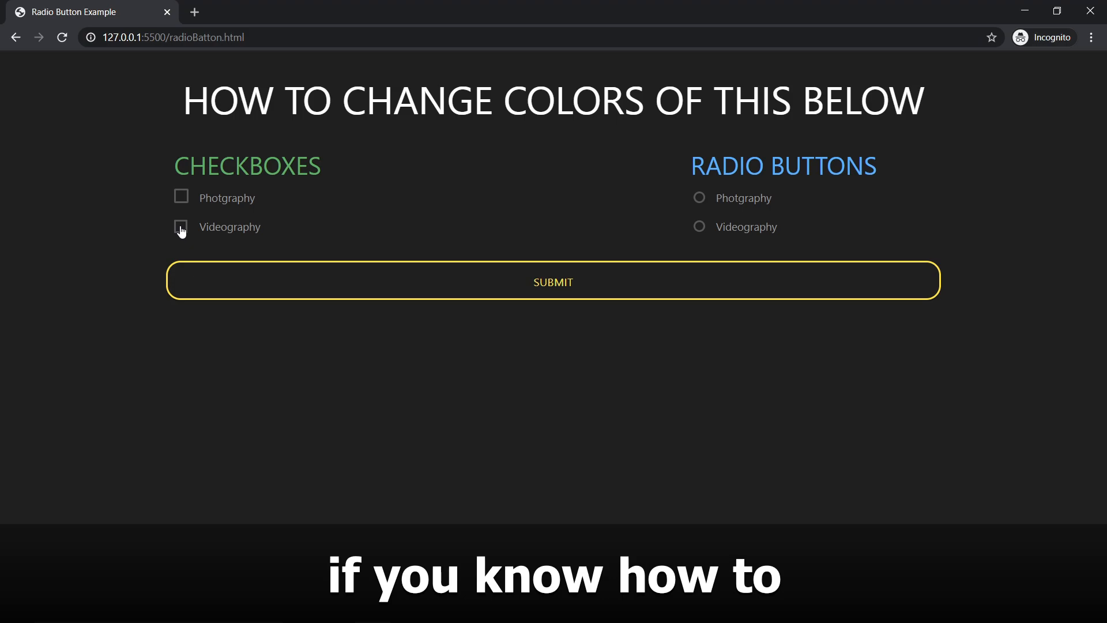
{"action": "left_click", "coordinate": [181, 227]}
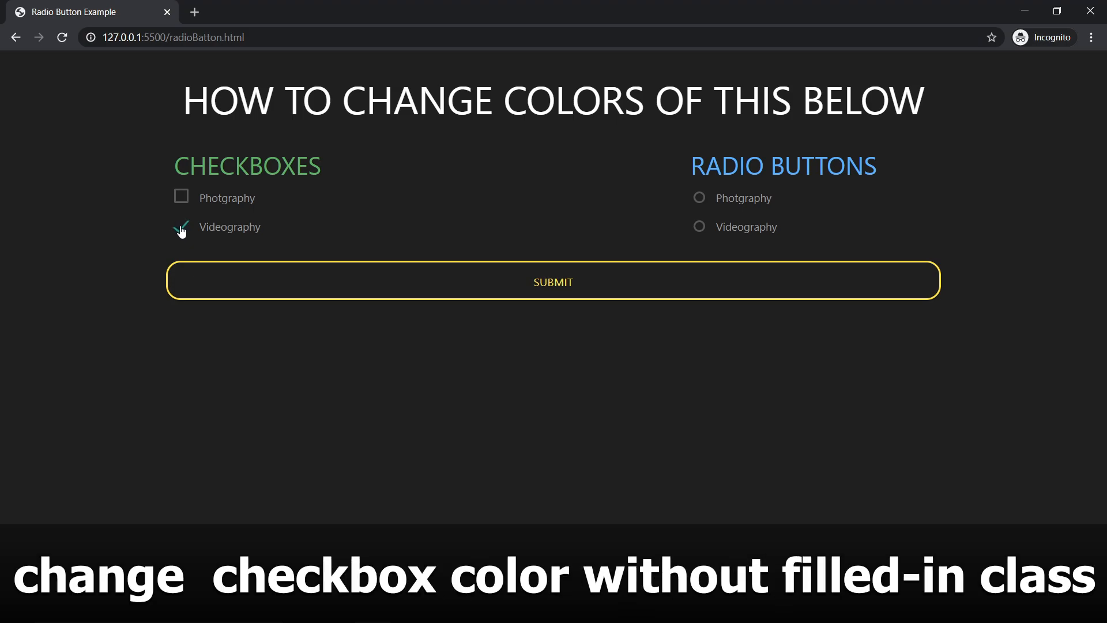
{"action": "left_click", "coordinate": [181, 226]}
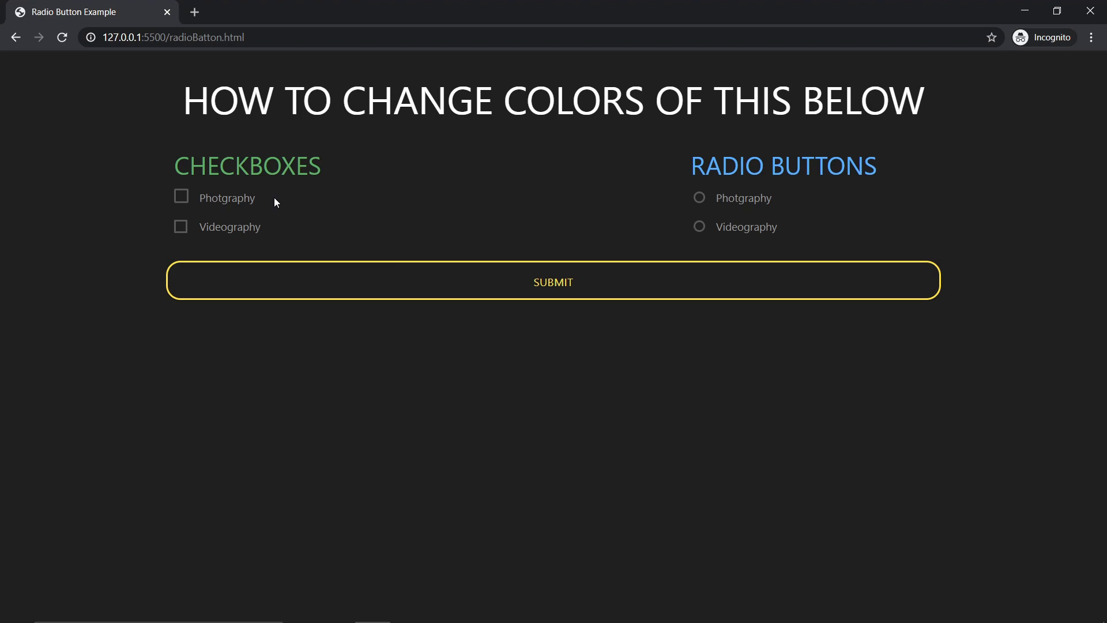
{"action": "left_click", "coordinate": [181, 196]}
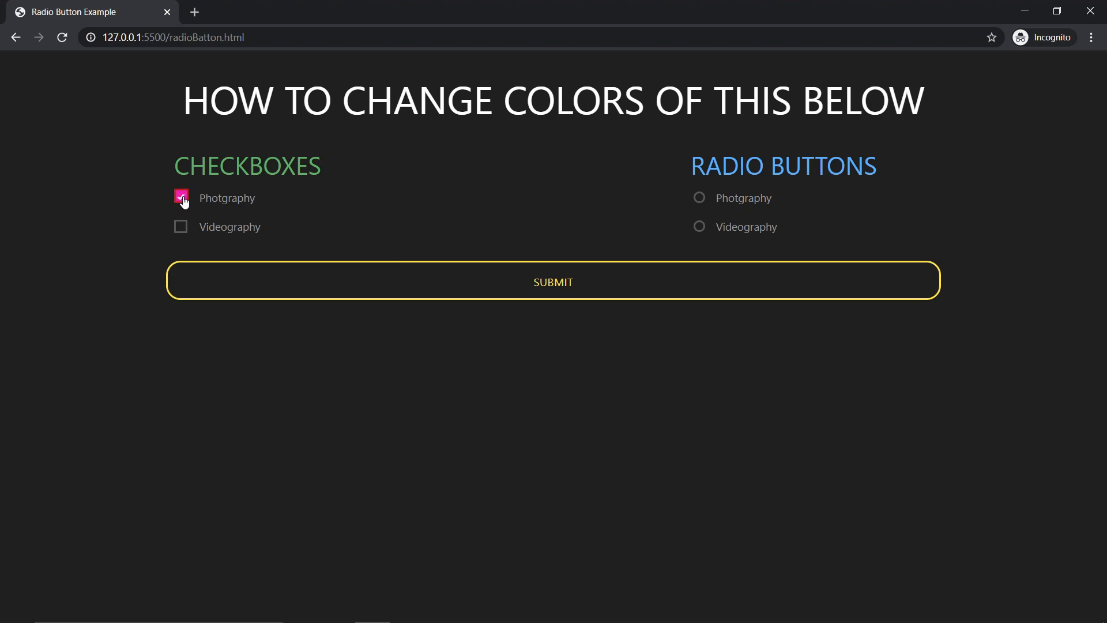
{"action": "left_click", "coordinate": [181, 197]}
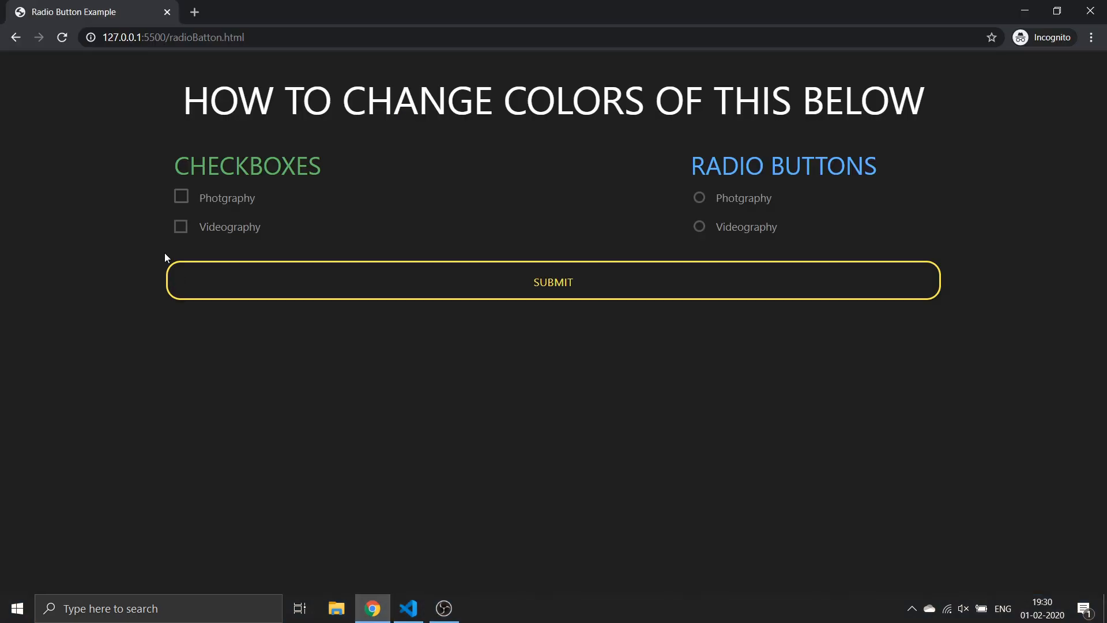
Verify the Photgraphy checkbox fills green, then check both radio options to confirm the red fill.
{"action": "left_click", "coordinate": [181, 196]}
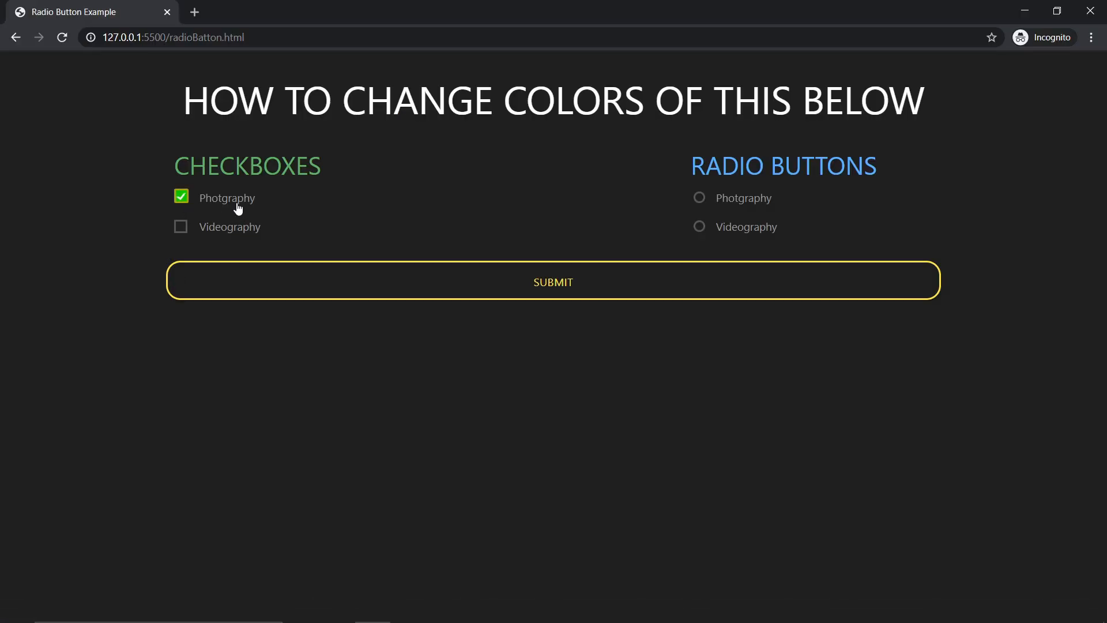
{"action": "mouse_move", "coordinate": [223, 202]}
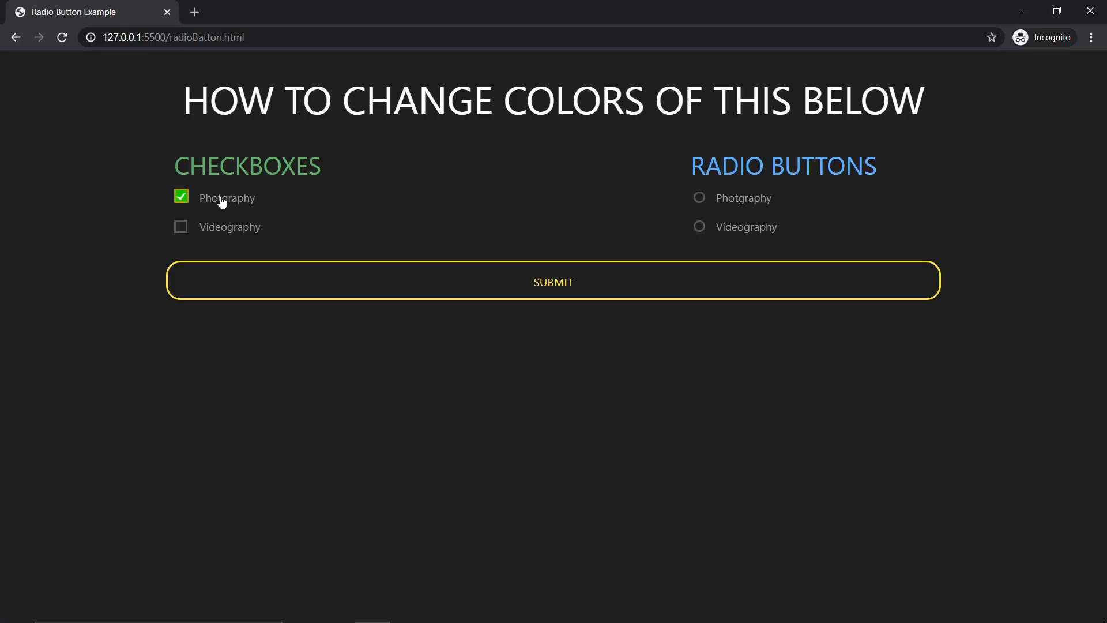
{"action": "left_click", "coordinate": [182, 227]}
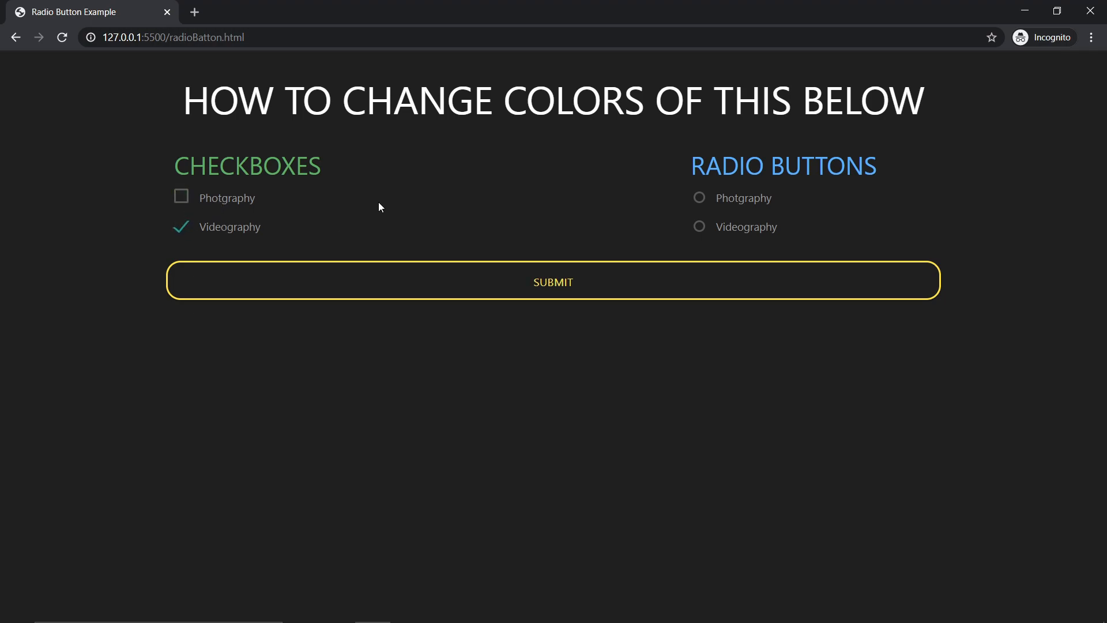
{"action": "left_click", "coordinate": [699, 197]}
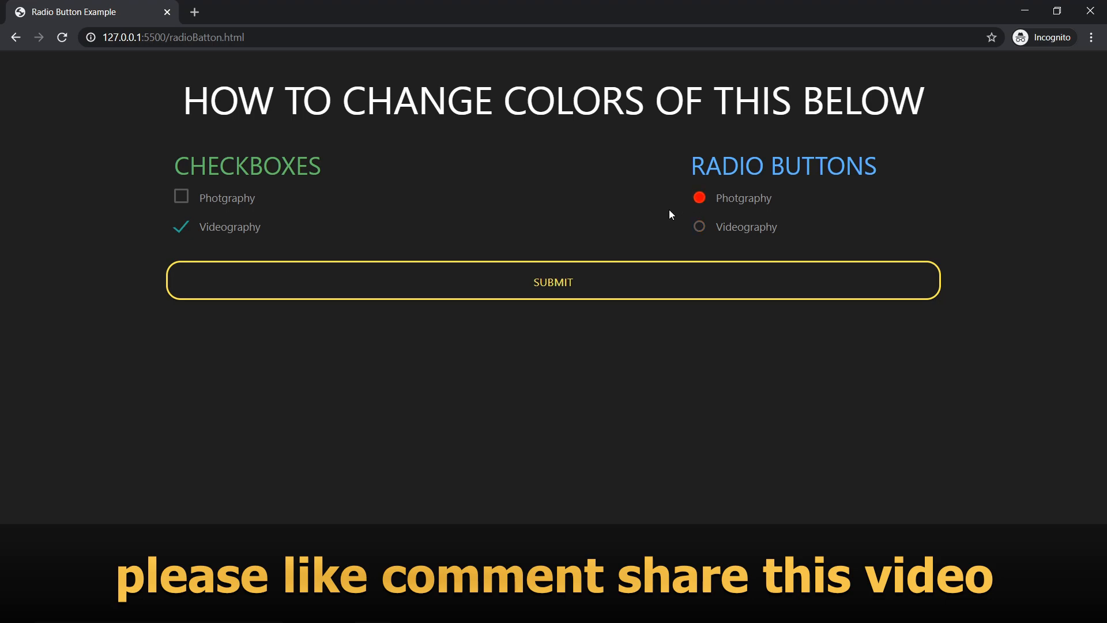
{"action": "left_click", "coordinate": [699, 227]}
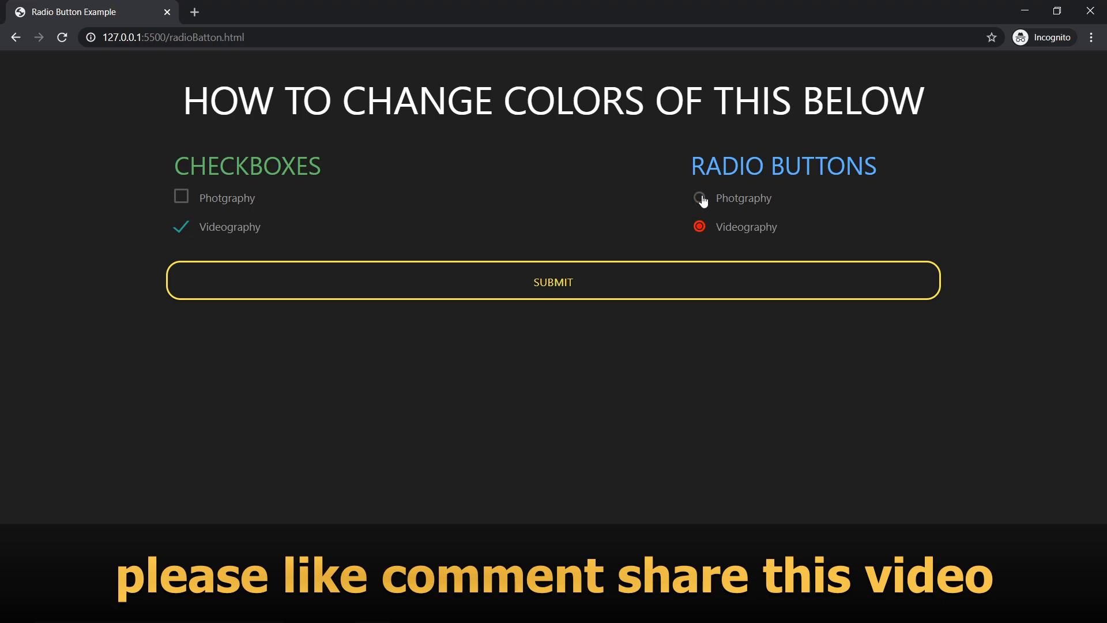